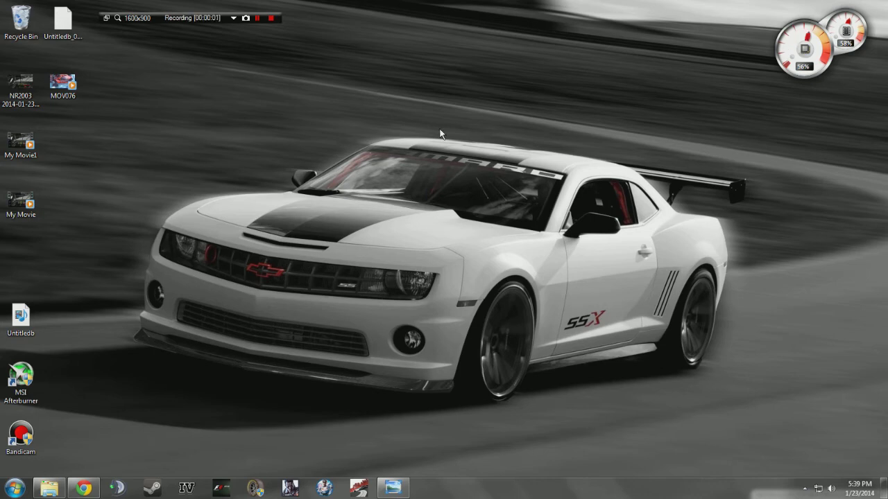
mouse_move(455, 161)
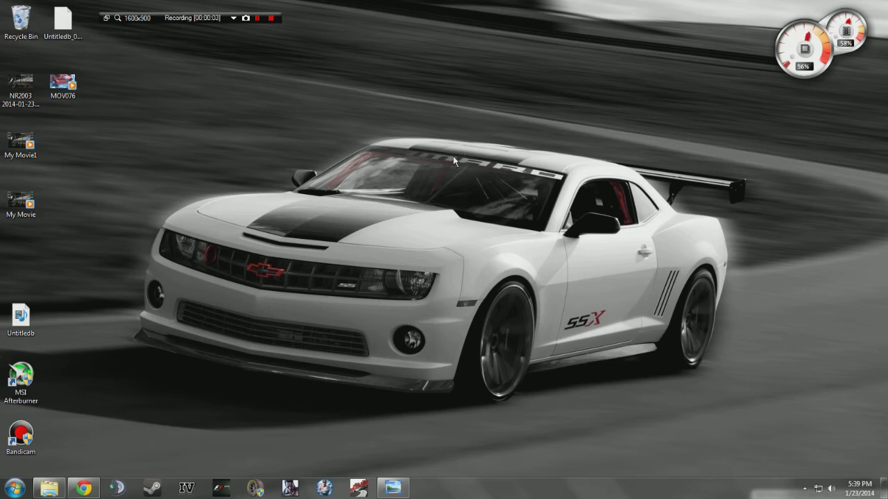
mouse_move(394, 488)
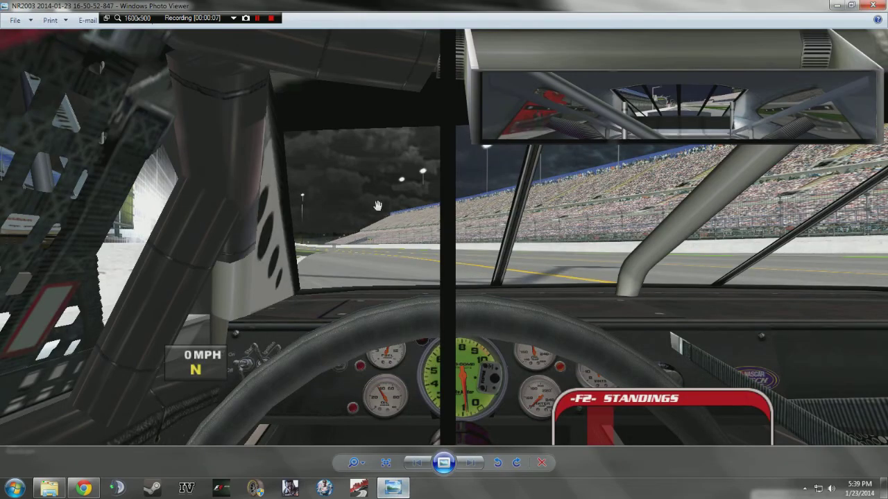
mouse_move(414, 318)
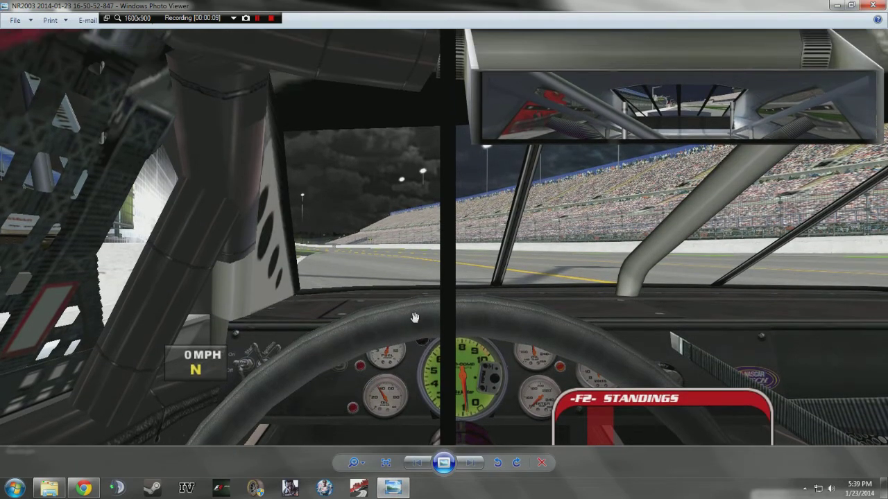
mouse_move(422, 264)
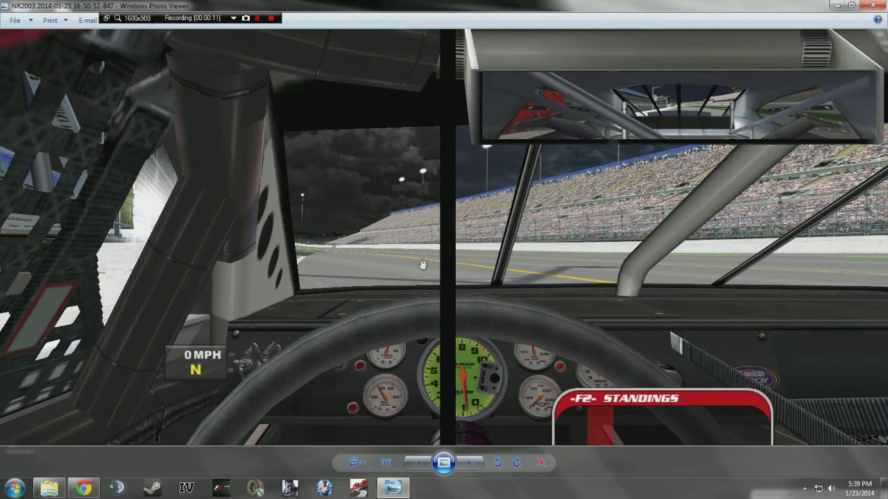
mouse_move(330, 262)
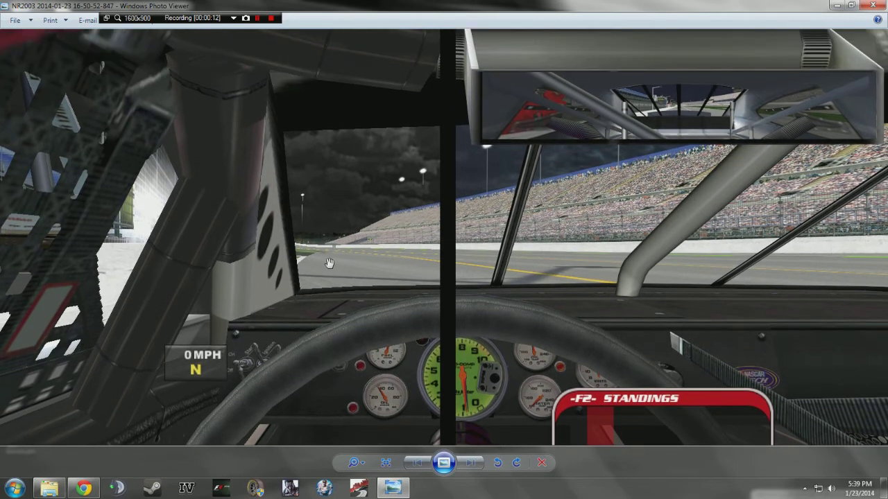
mouse_move(333, 257)
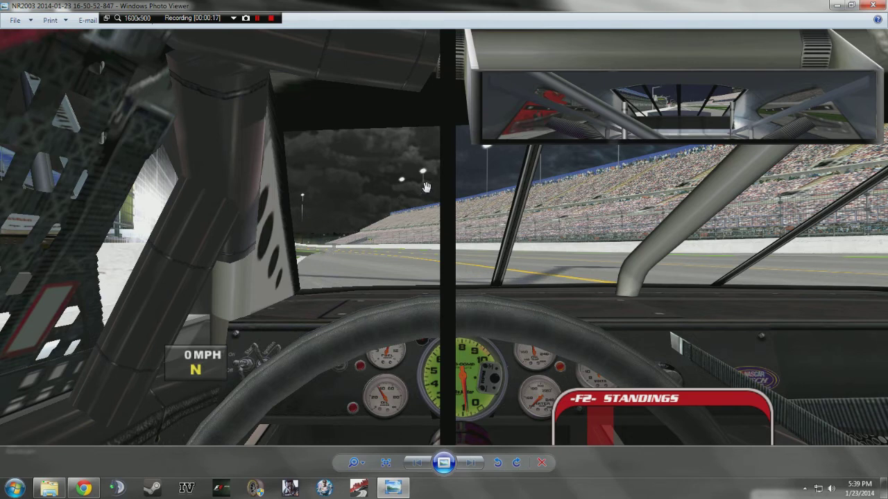
mouse_move(425, 197)
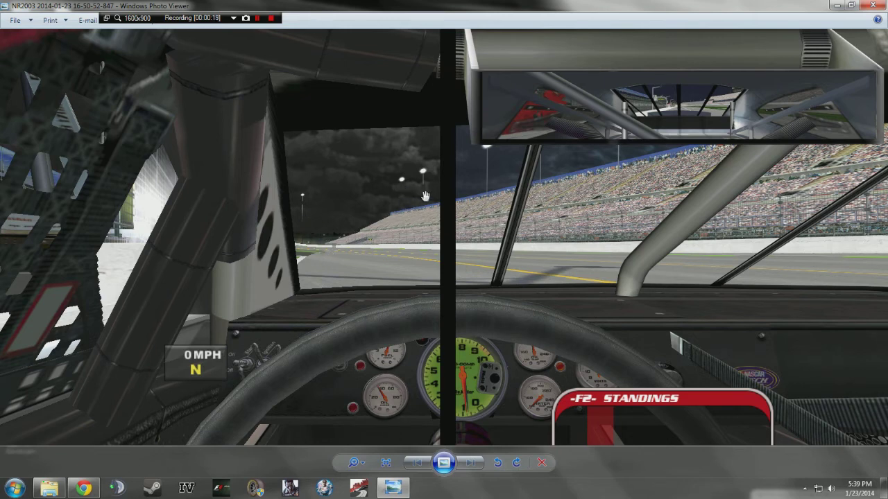
mouse_move(244, 228)
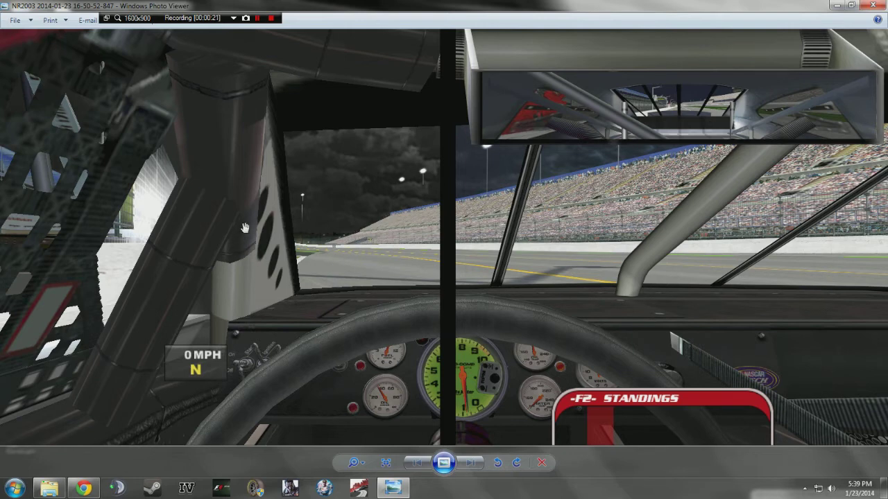
mouse_move(260, 202)
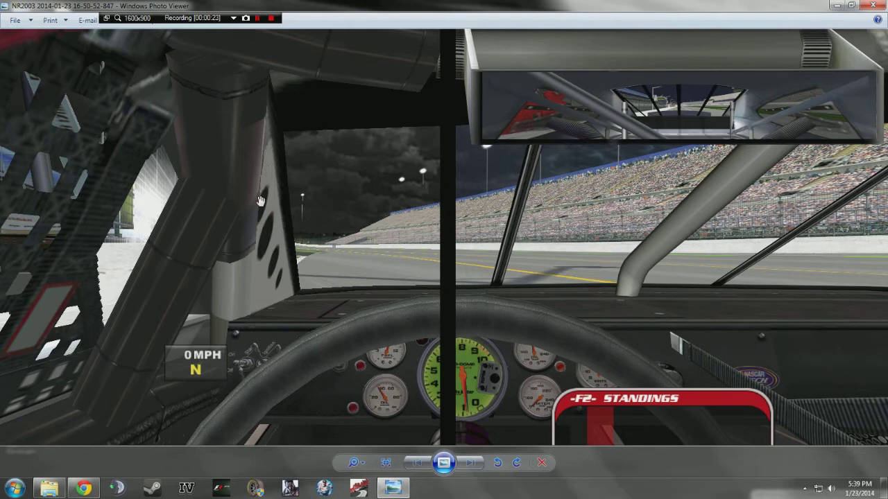
mouse_move(225, 288)
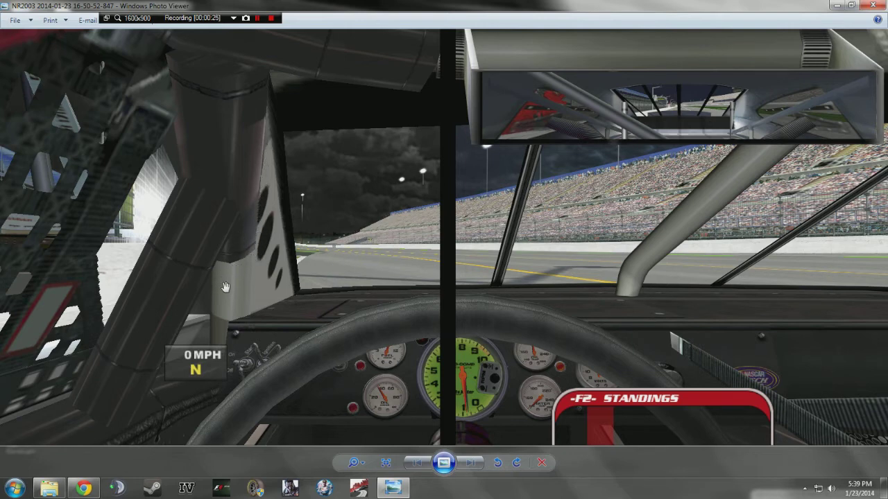
mouse_move(657, 242)
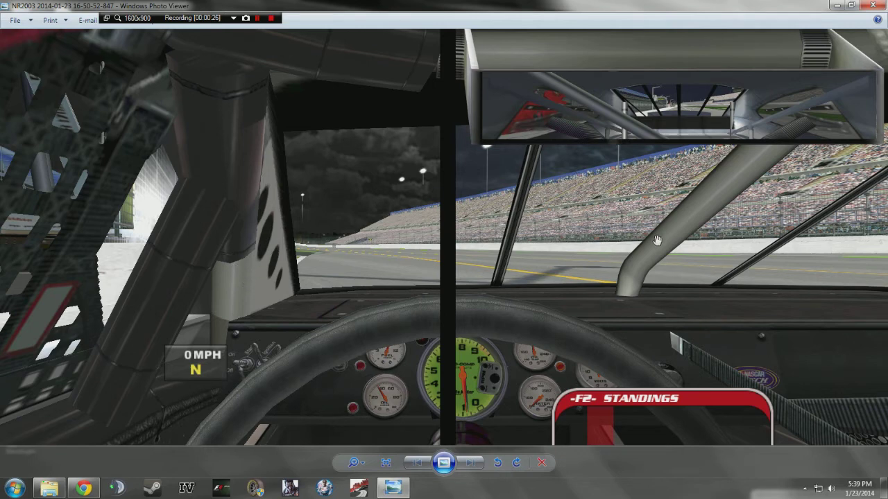
mouse_move(531, 231)
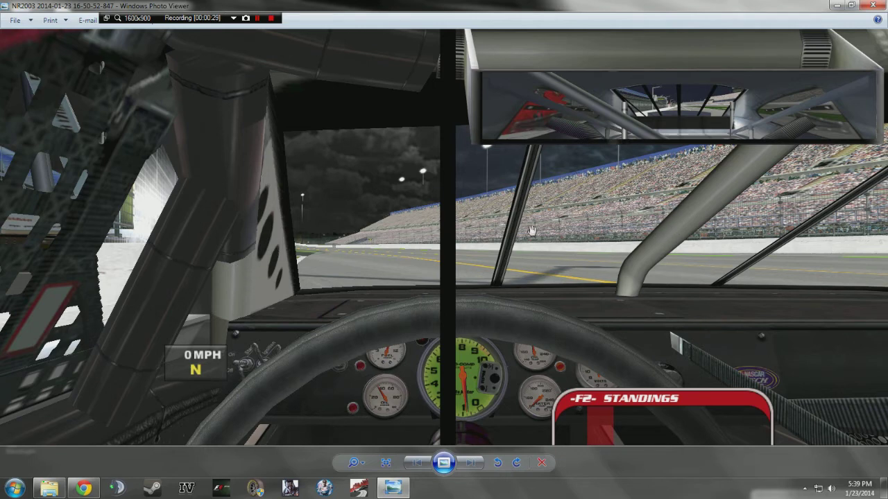
mouse_move(491, 237)
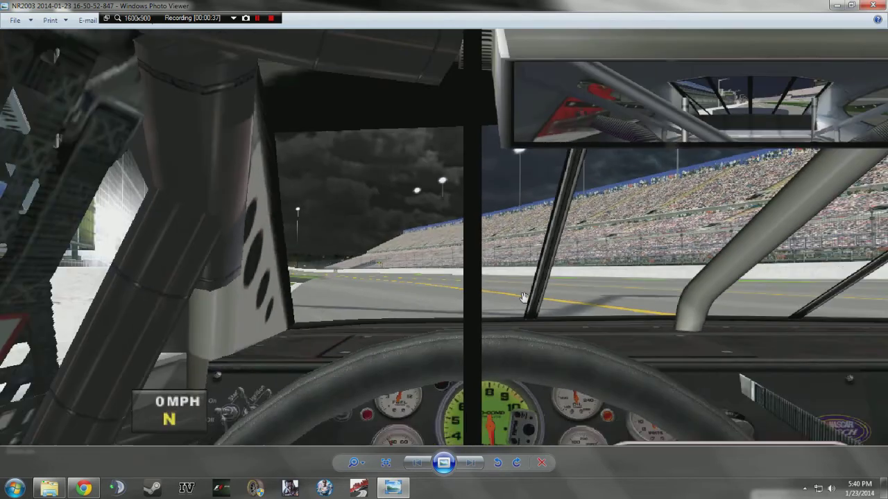
mouse_move(519, 207)
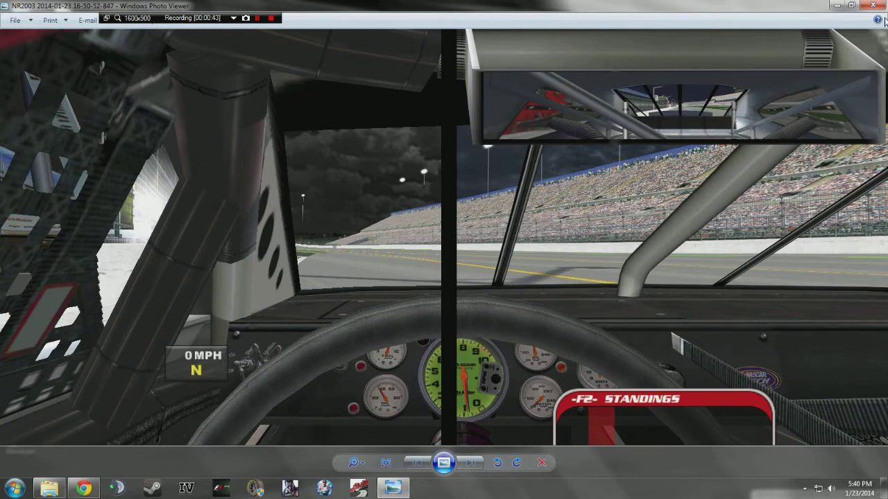
- Close the racing screenshot and launch NVIDIA Control Panel from the hidden tray icons
click(851, 6)
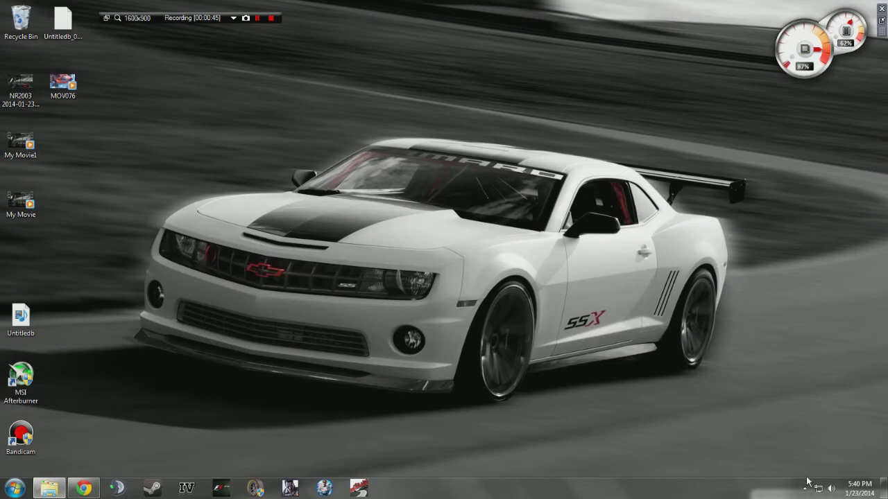
click(805, 488)
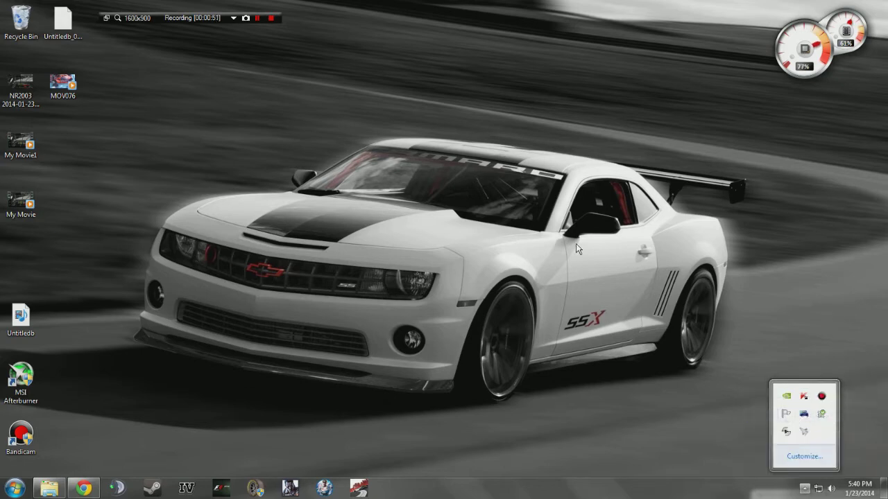
mouse_move(780, 400)
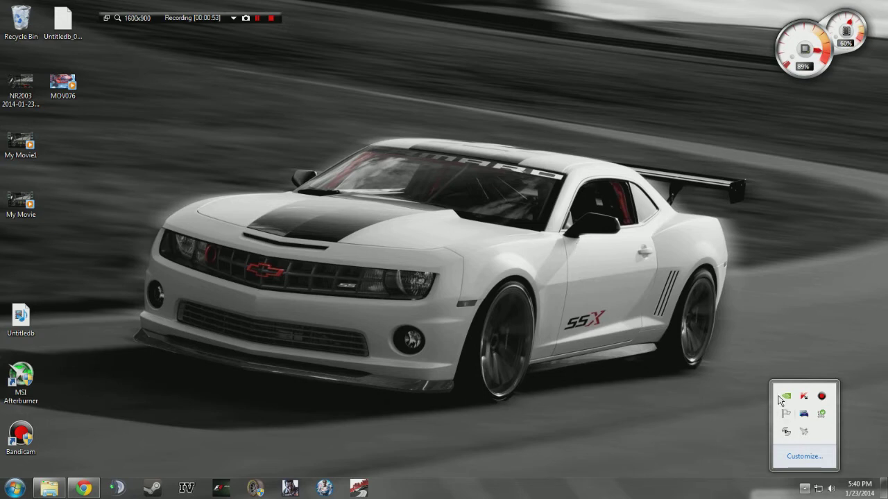
click(10, 488)
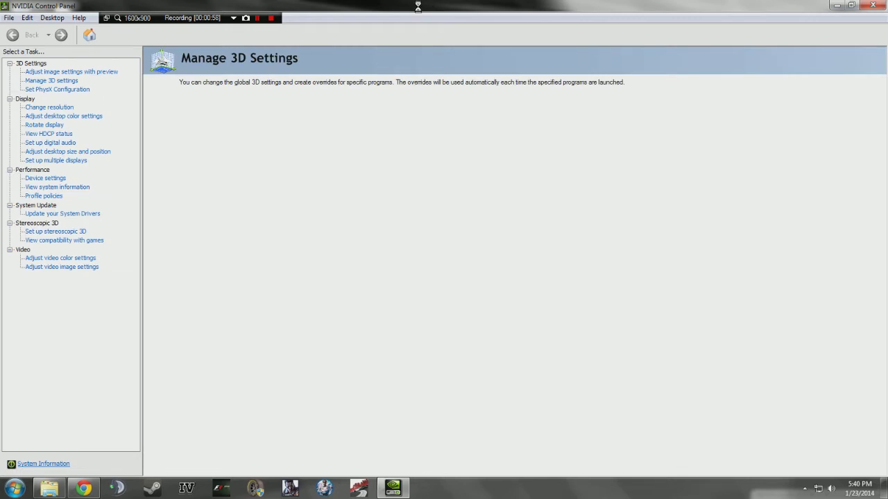
- Switch Manage 3D Settings to the Program Settings view
click(52, 81)
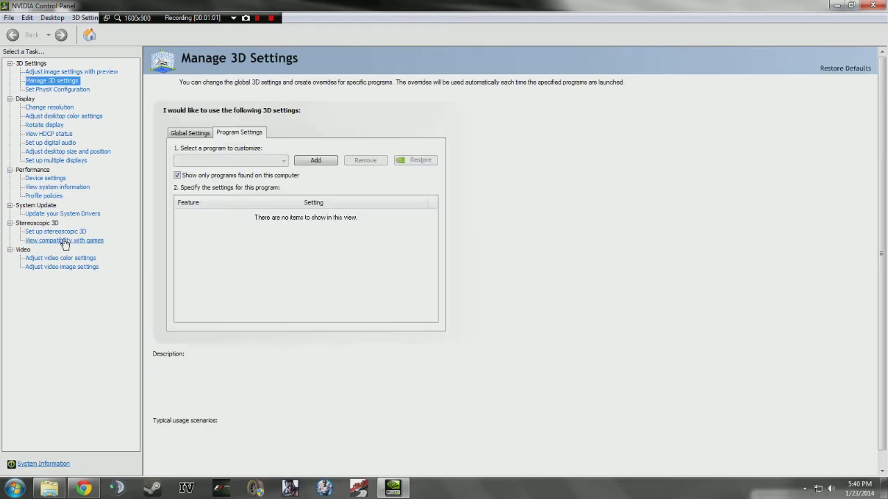
mouse_move(50, 57)
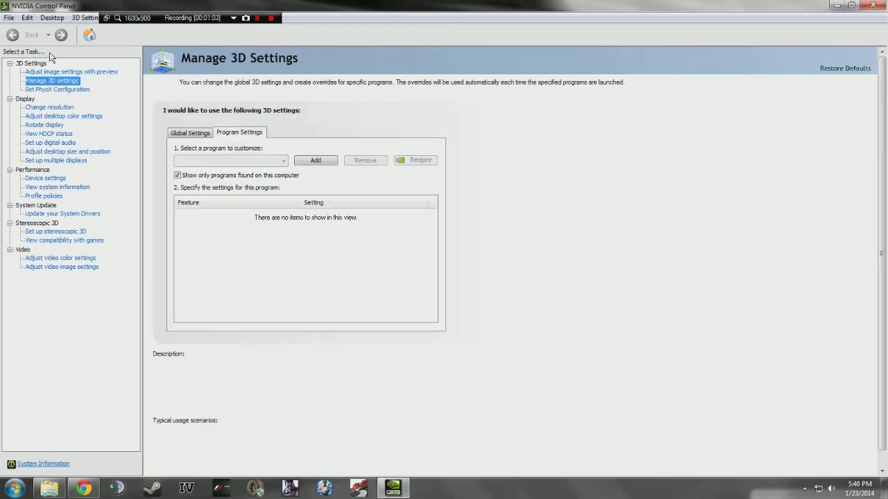
mouse_move(55, 69)
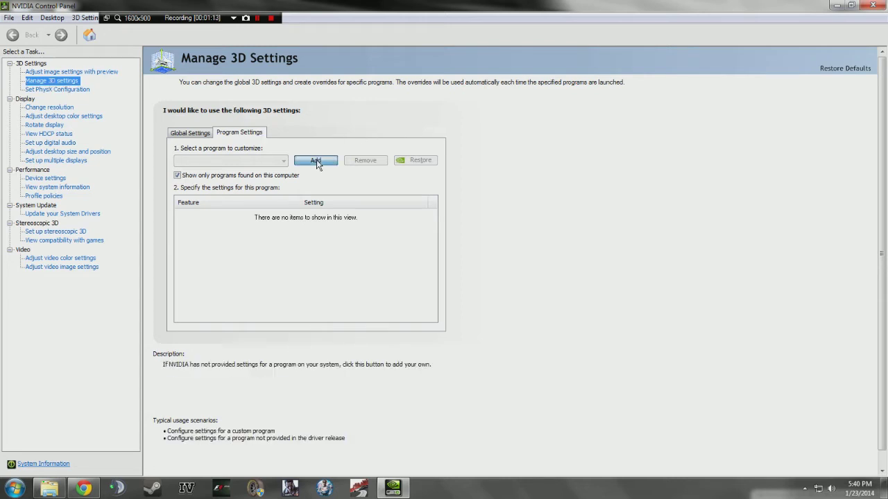
- Add NASCAR Racing 2003 Season from the program list as a new profile
click(316, 160)
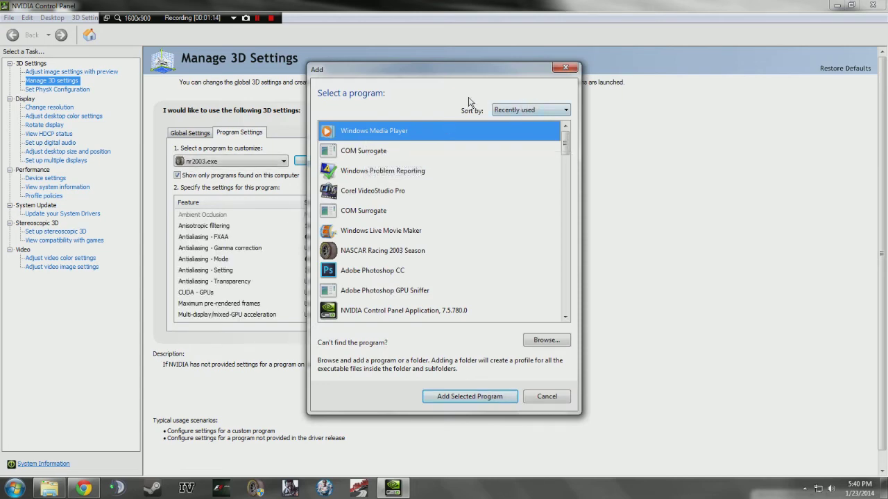
mouse_move(554, 166)
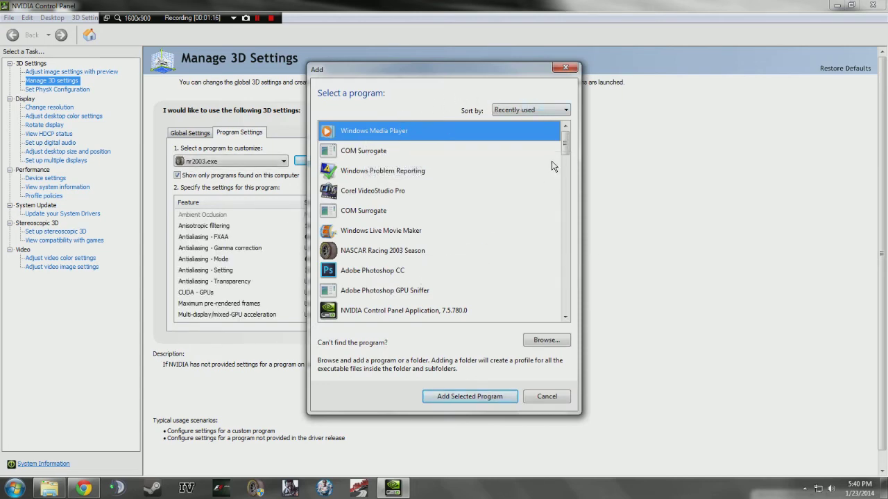
scroll(down, 3)
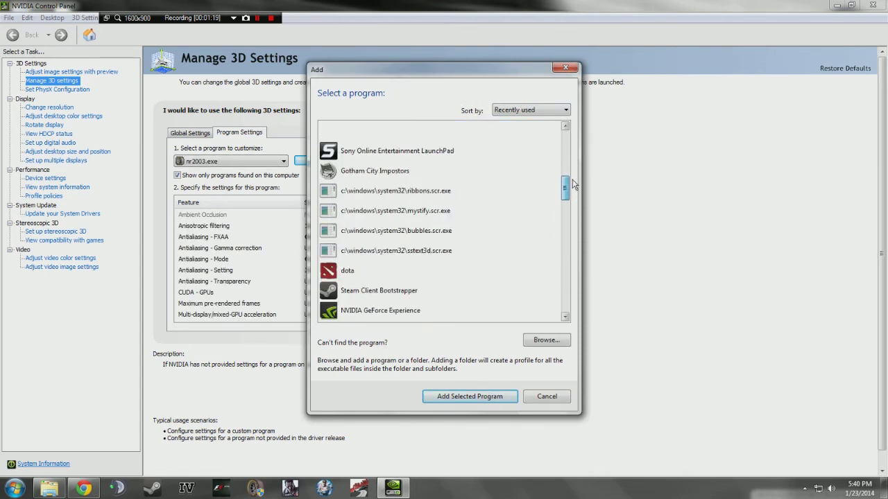
click(382, 250)
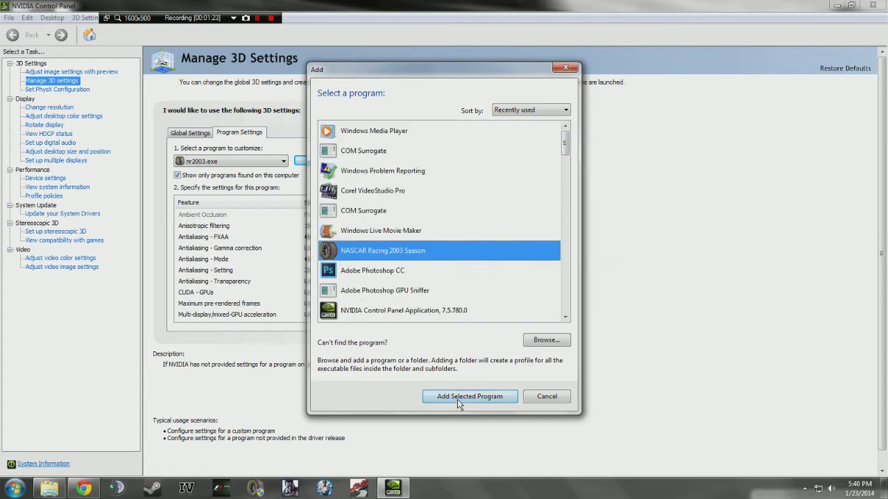
click(468, 396)
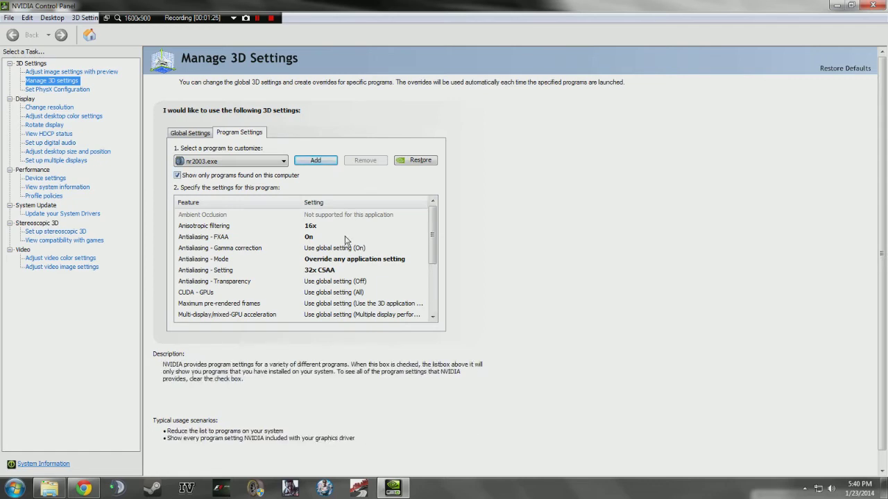
- Restore the NASCAR profile's 3D settings to the global defaults
click(416, 161)
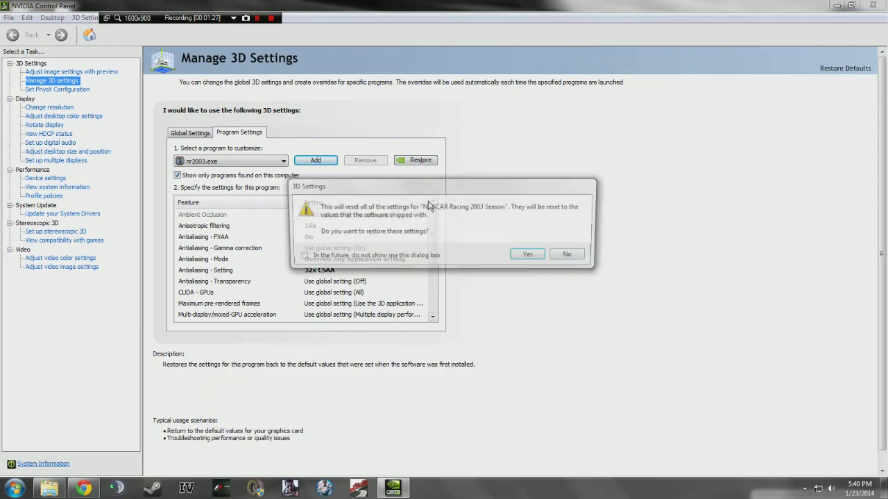
click(527, 253)
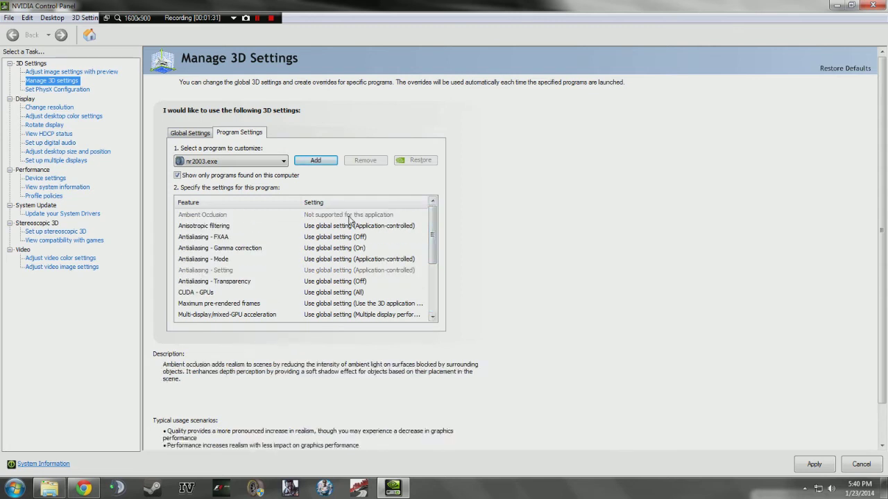
- Set anisotropic filtering to 16x and turn FXAA on for the NASCAR profile
click(202, 225)
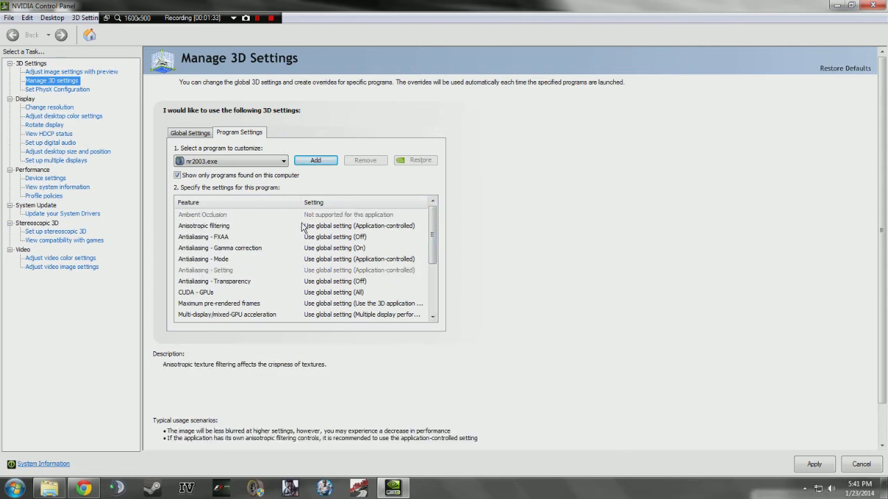
mouse_move(209, 230)
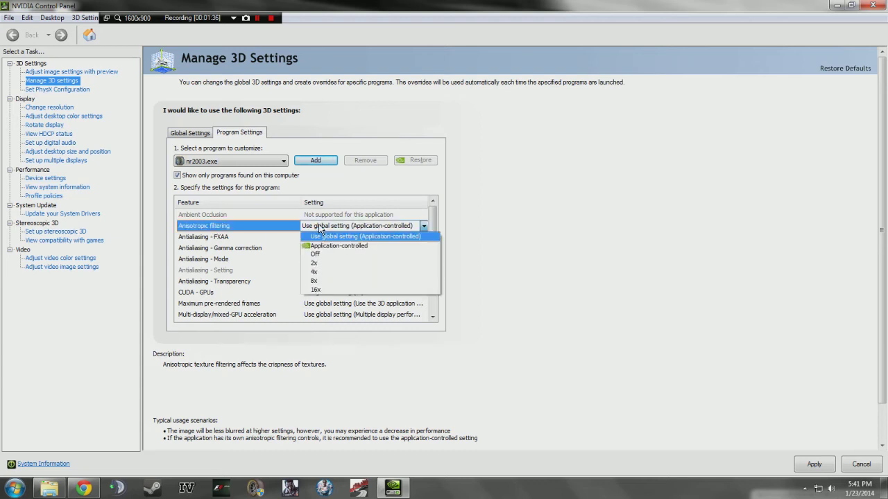
mouse_move(316, 290)
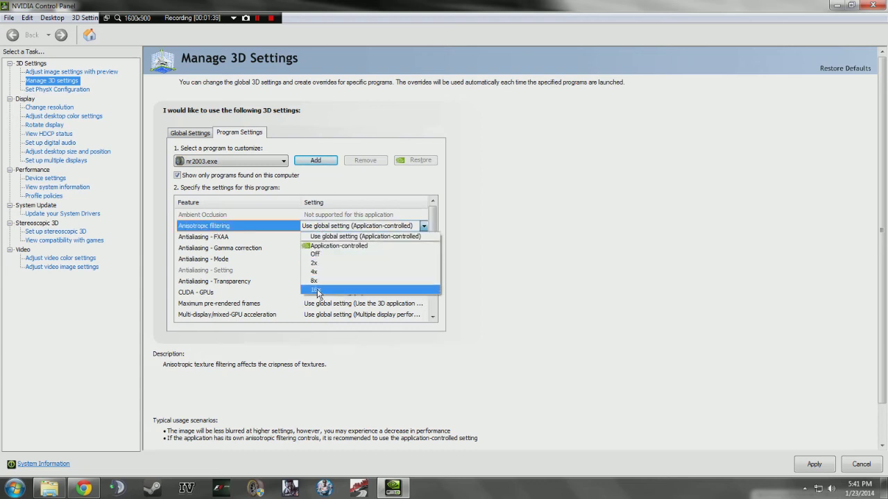
click(317, 290)
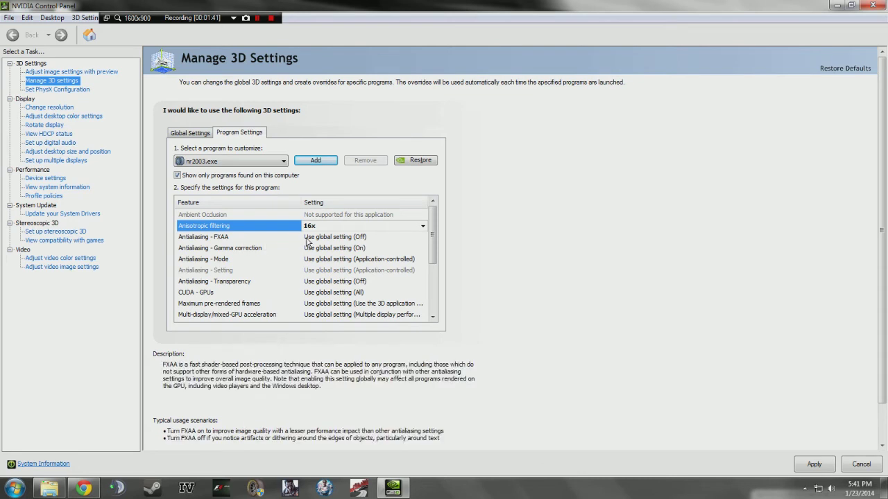
click(202, 235)
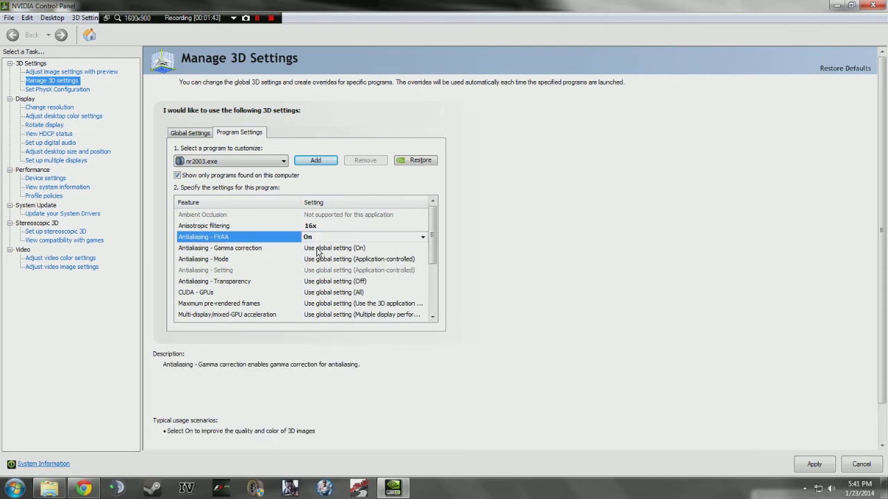
- Make antialiasing override the application setting at 32x CSAA
click(222, 259)
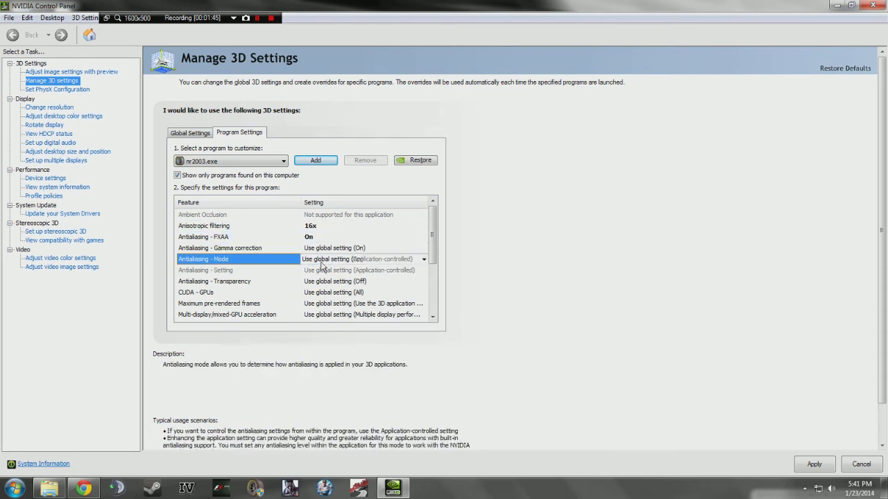
click(423, 259)
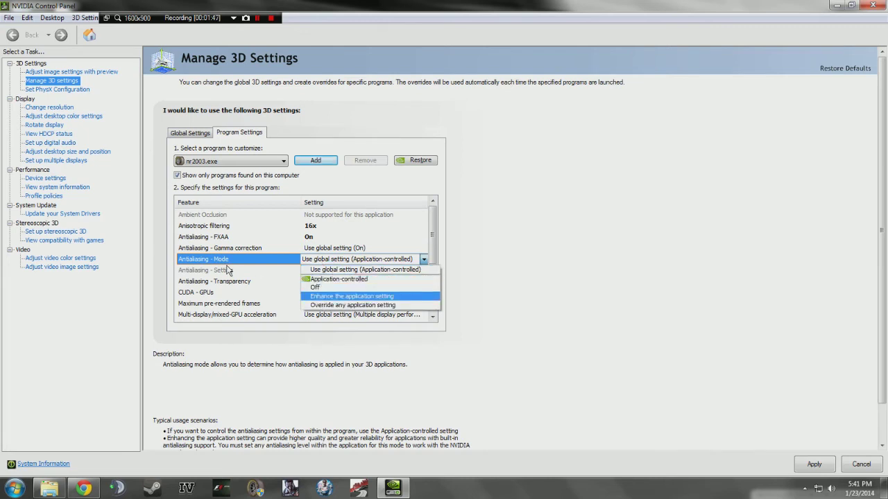
mouse_move(353, 305)
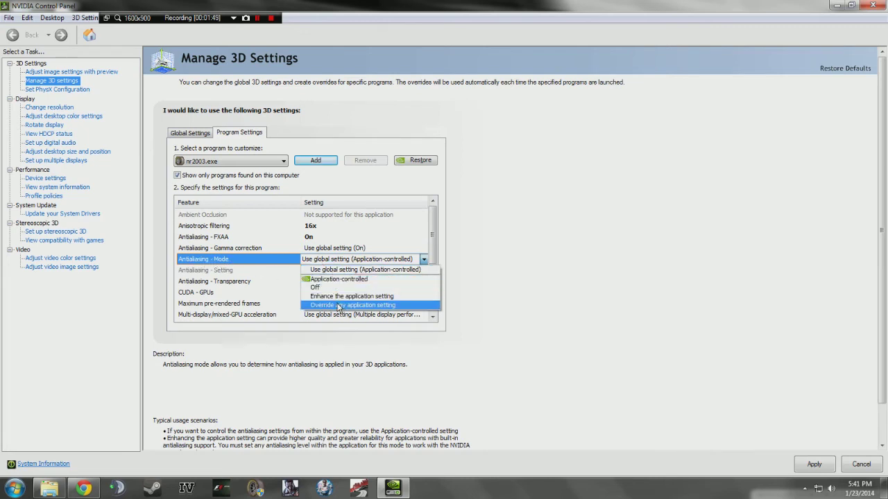
click(354, 305)
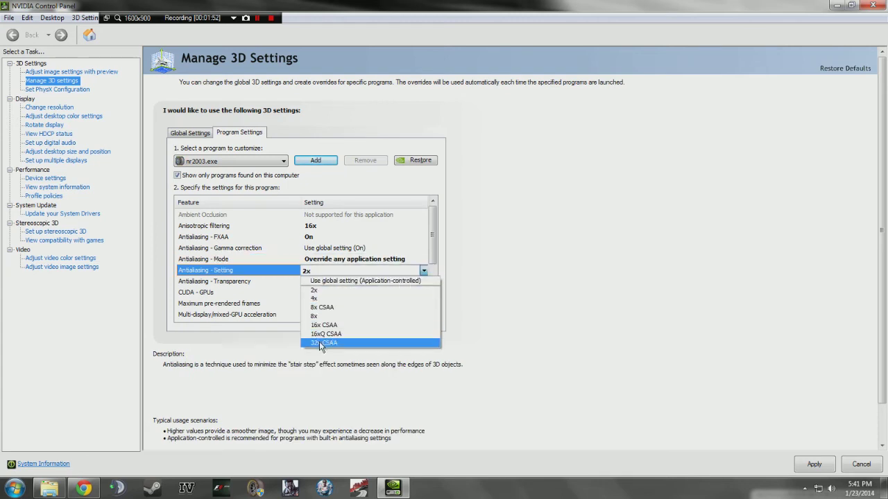
click(325, 342)
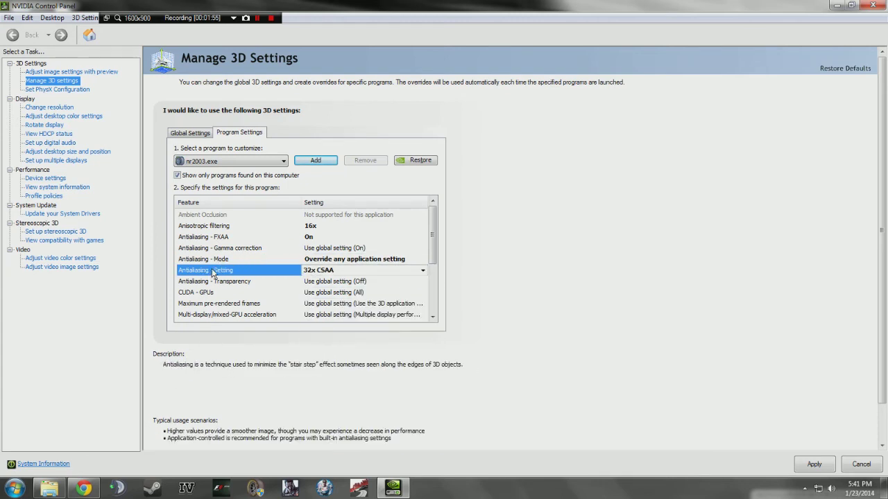
- Leave vertical sync at global and set texture filtering quality to High quality
scroll(down, 3)
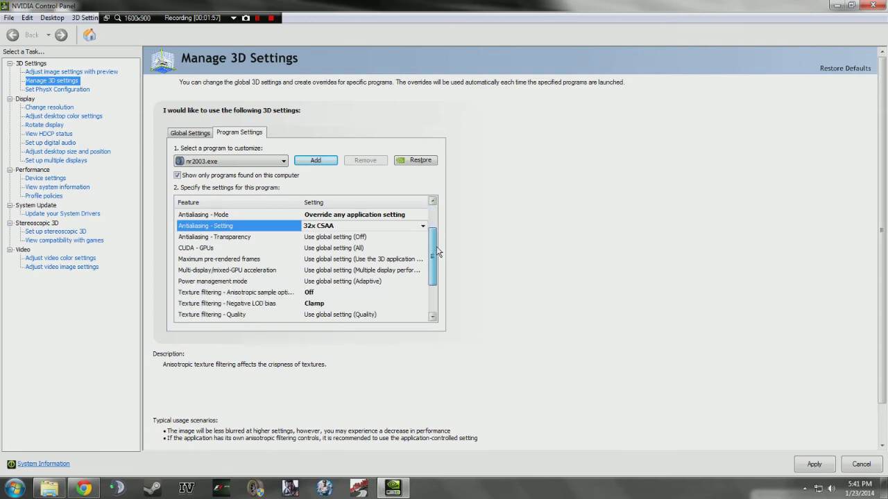
scroll(down, 3)
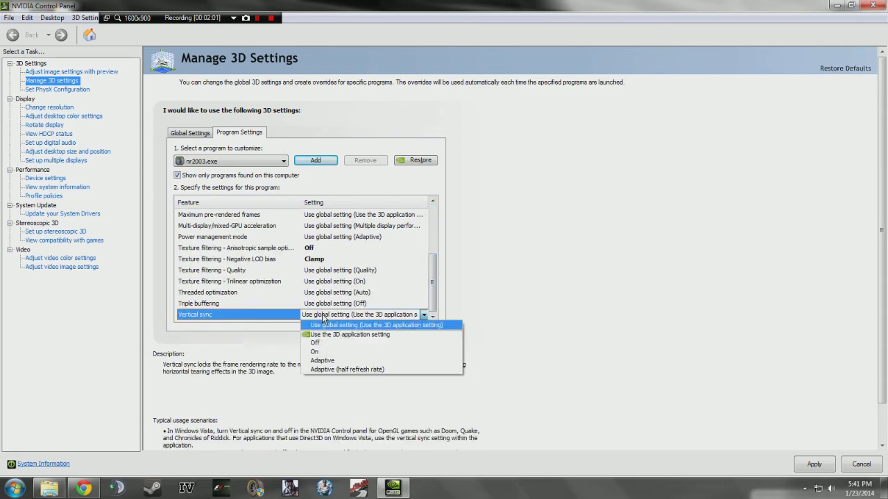
click(378, 325)
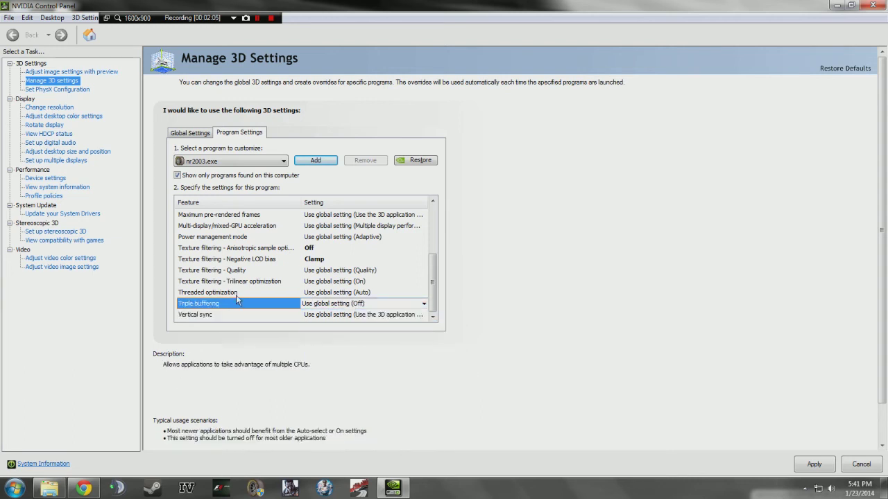
click(211, 269)
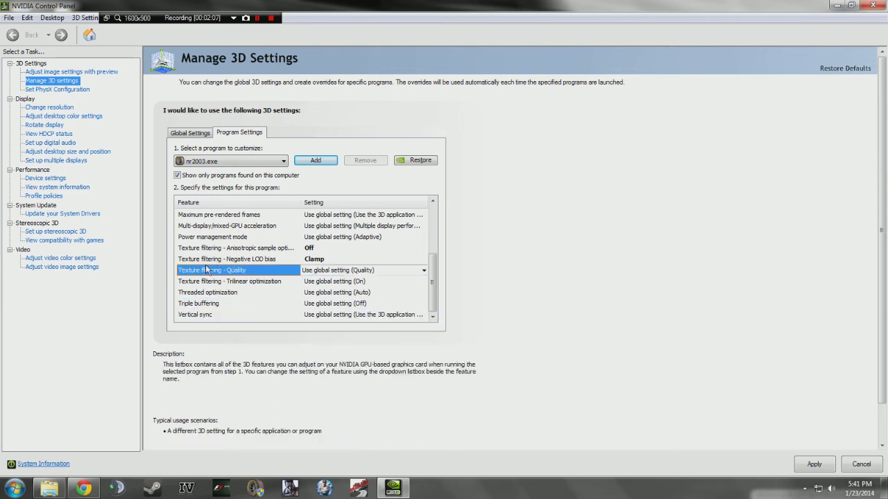
click(423, 269)
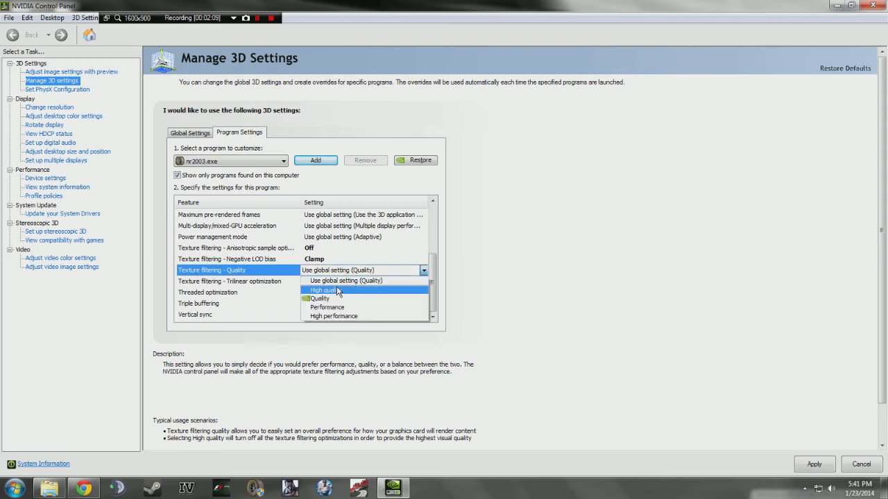
click(324, 290)
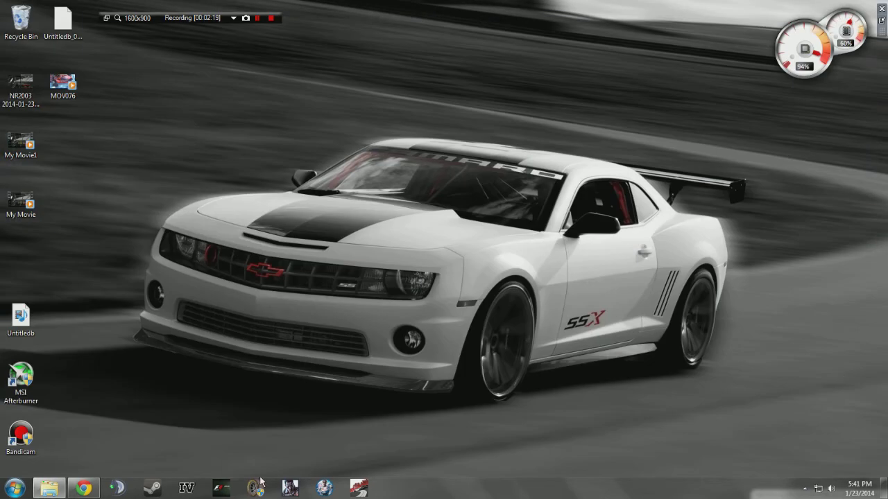
mouse_move(340, 488)
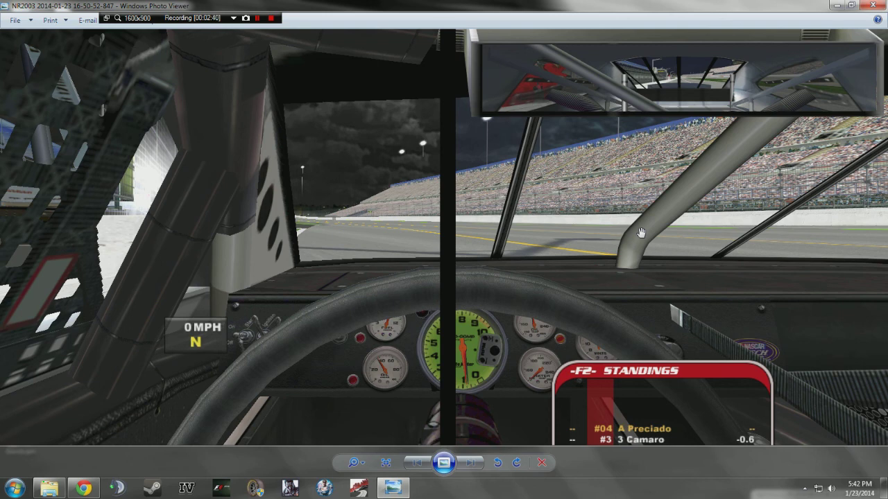
mouse_move(447, 194)
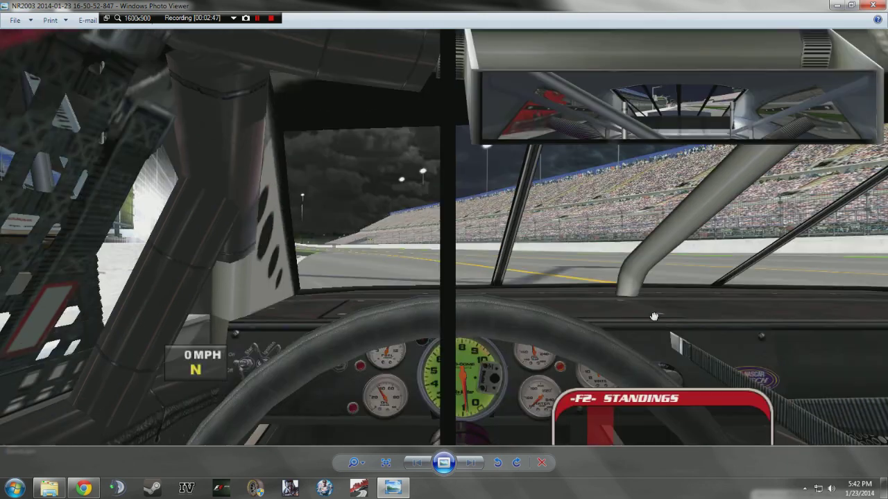
- Bring up the NR2003 in-car screenshot with the standings overlay in Photo Viewer
click(271, 18)
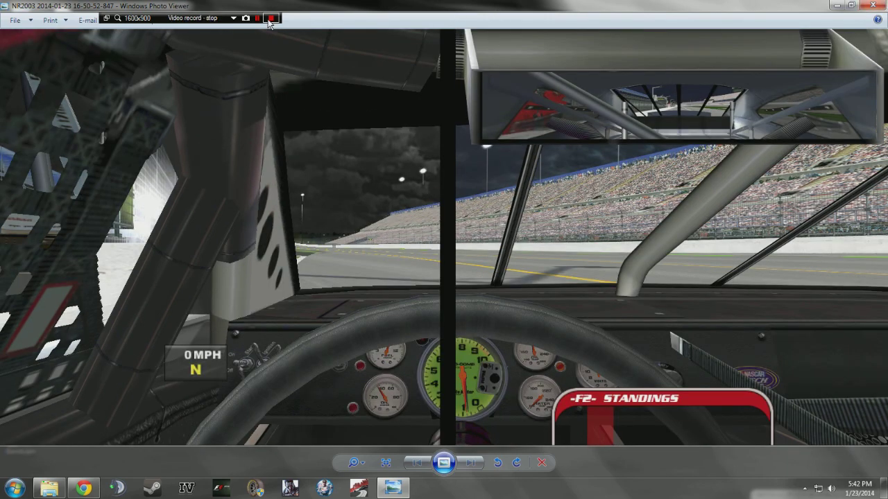